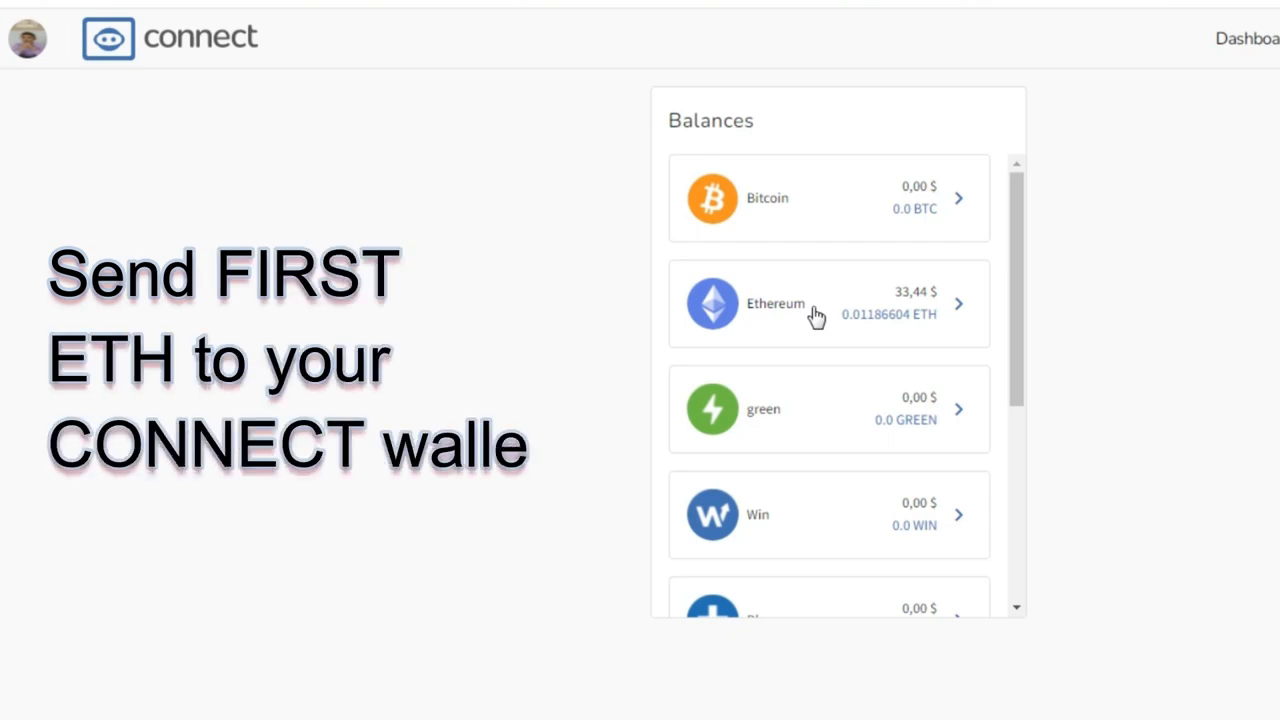
- Open the Ethereum wallet holding 0.01186604 ETH from the Balances list
text(t)
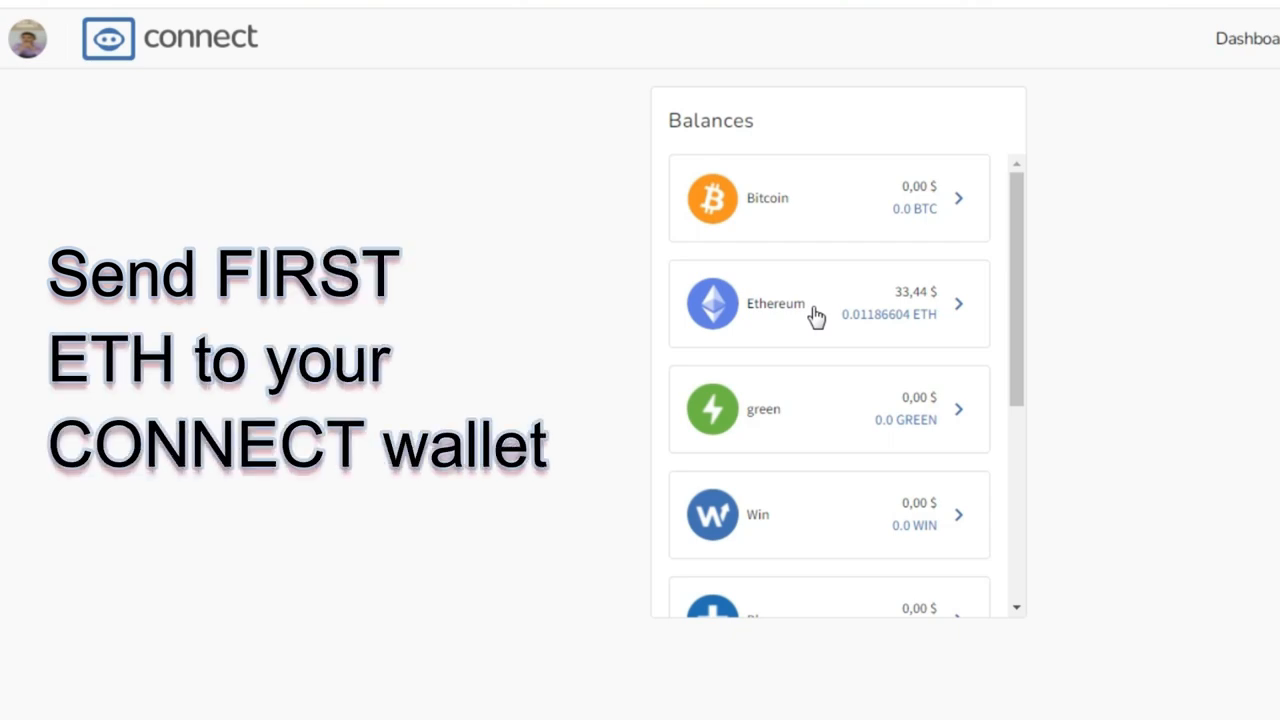
click(827, 303)
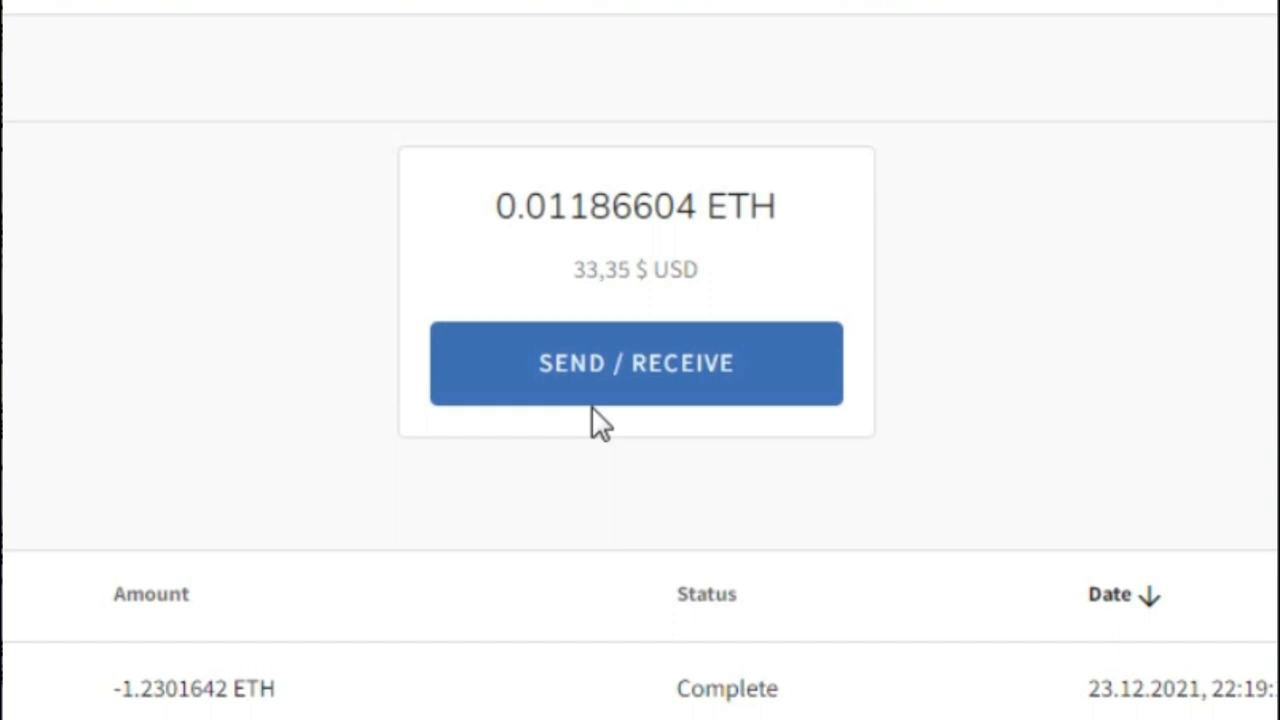
mouse_move(690, 375)
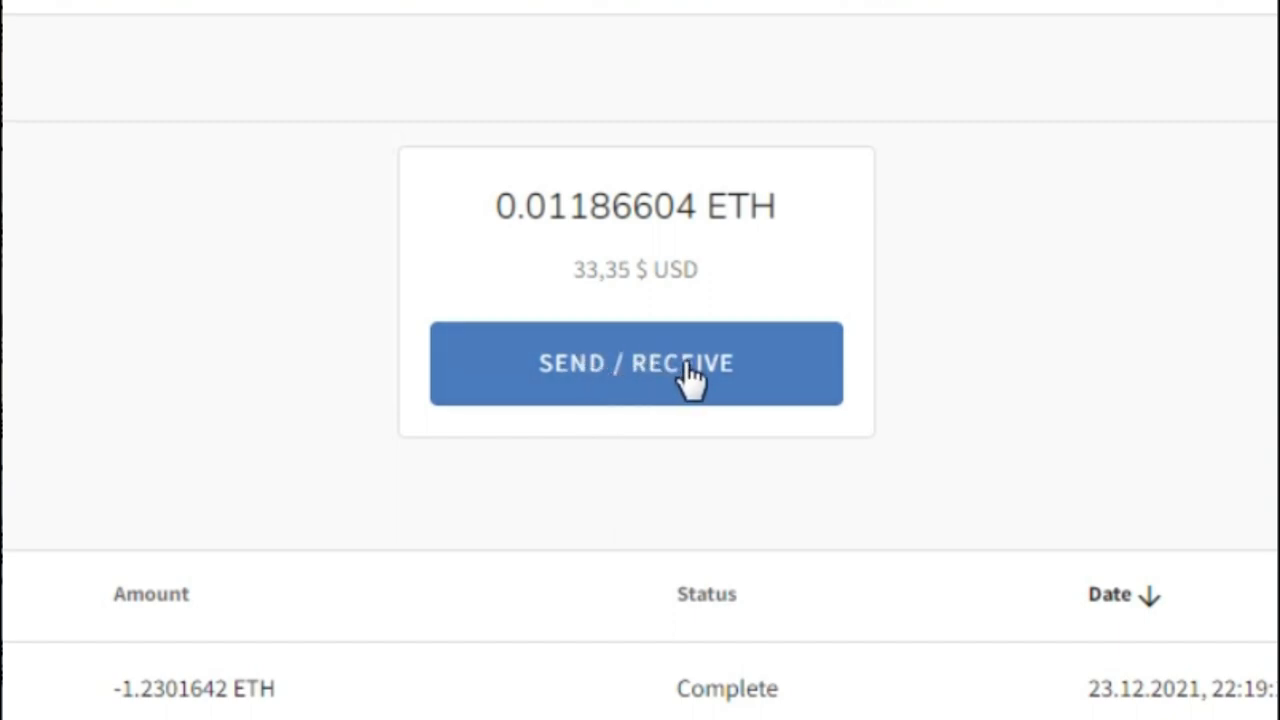
- Copy the ETH deposit address from the Receive screen
click(636, 363)
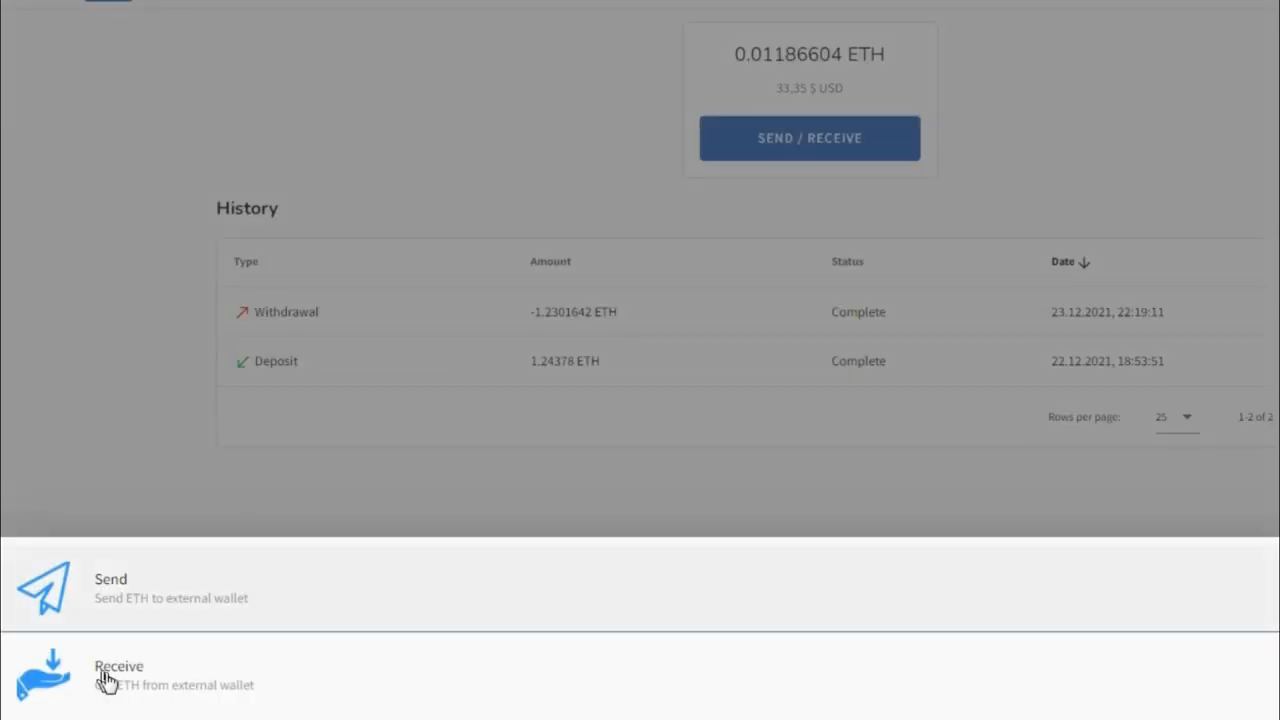
click(119, 675)
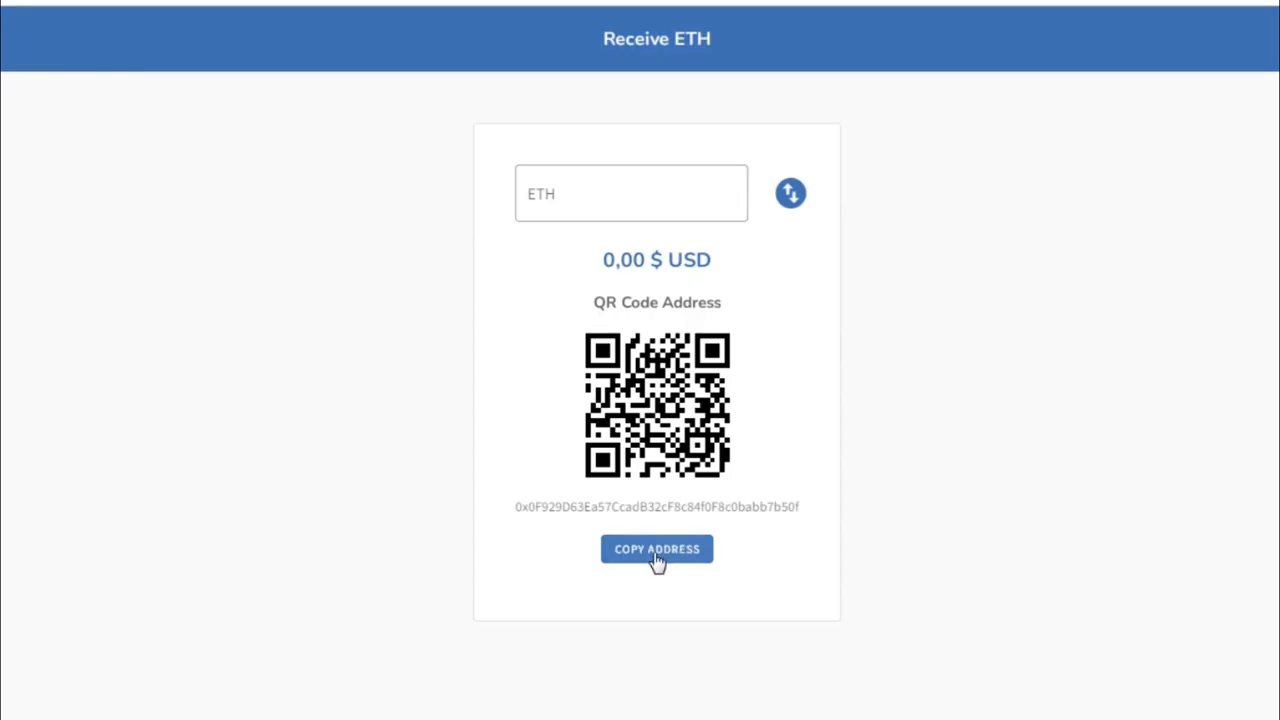
click(656, 549)
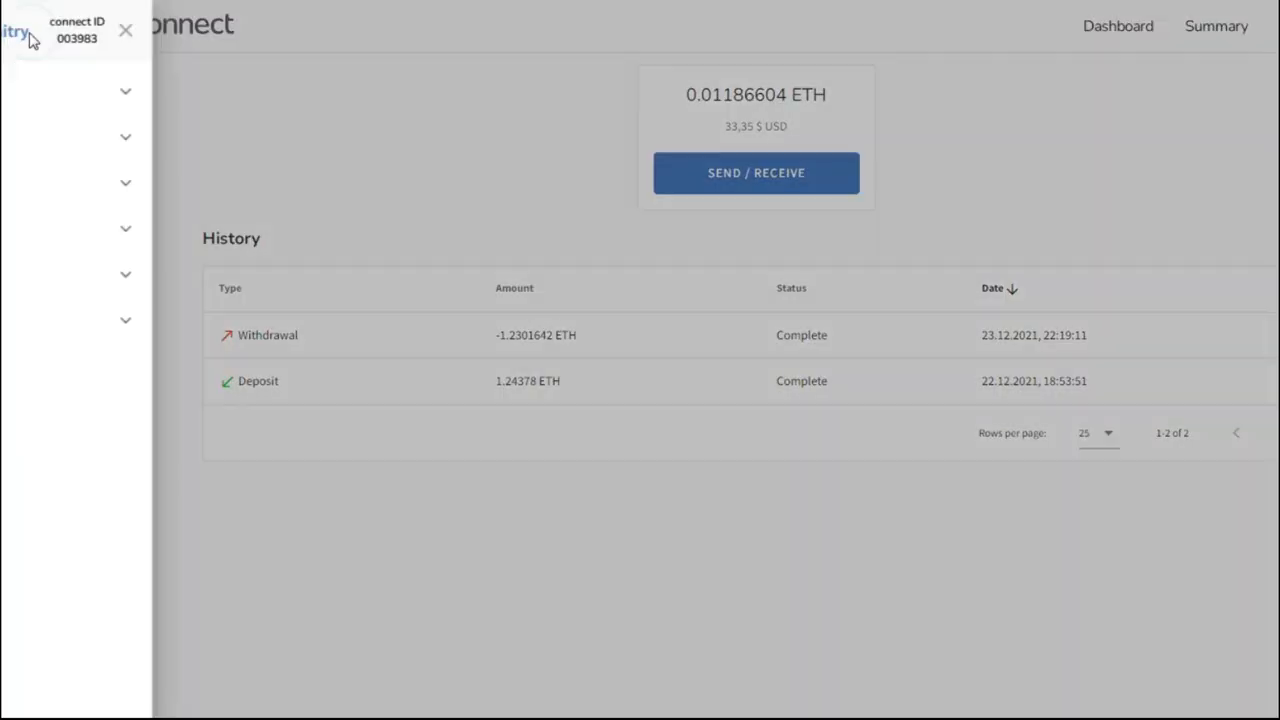
- Expand Nodes in the side menu to reach the node purchase page
click(33, 32)
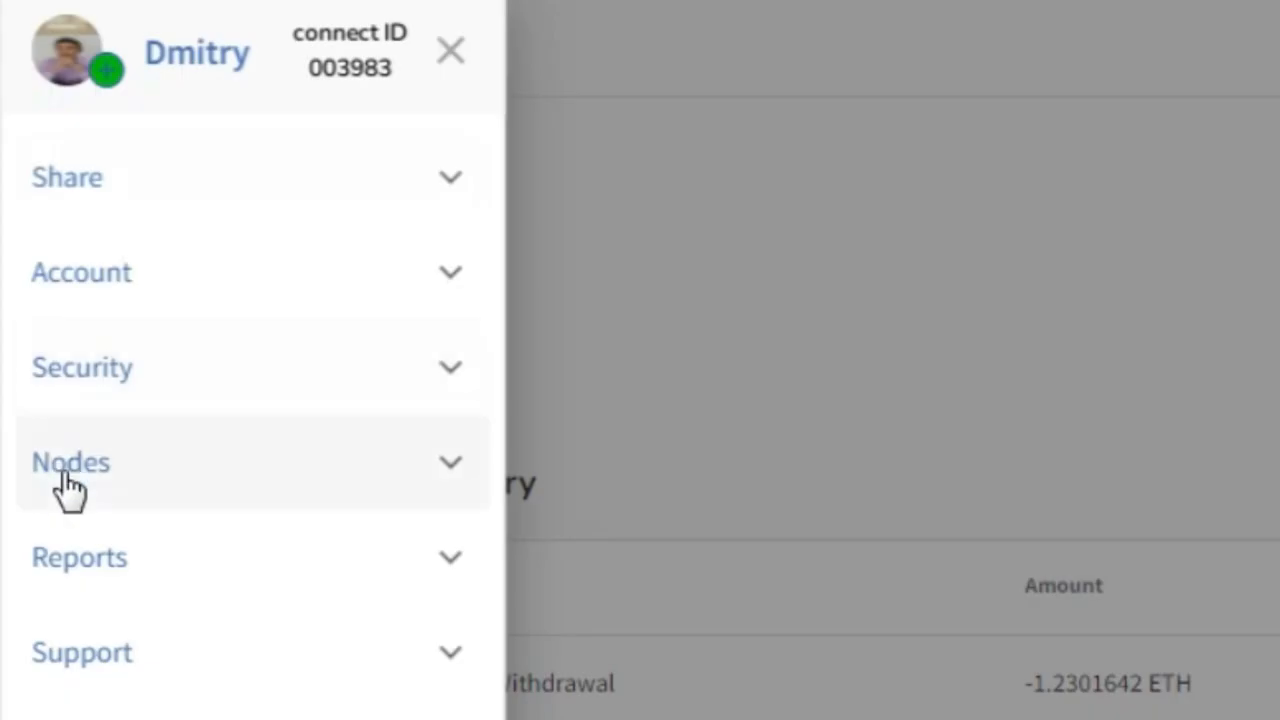
click(70, 462)
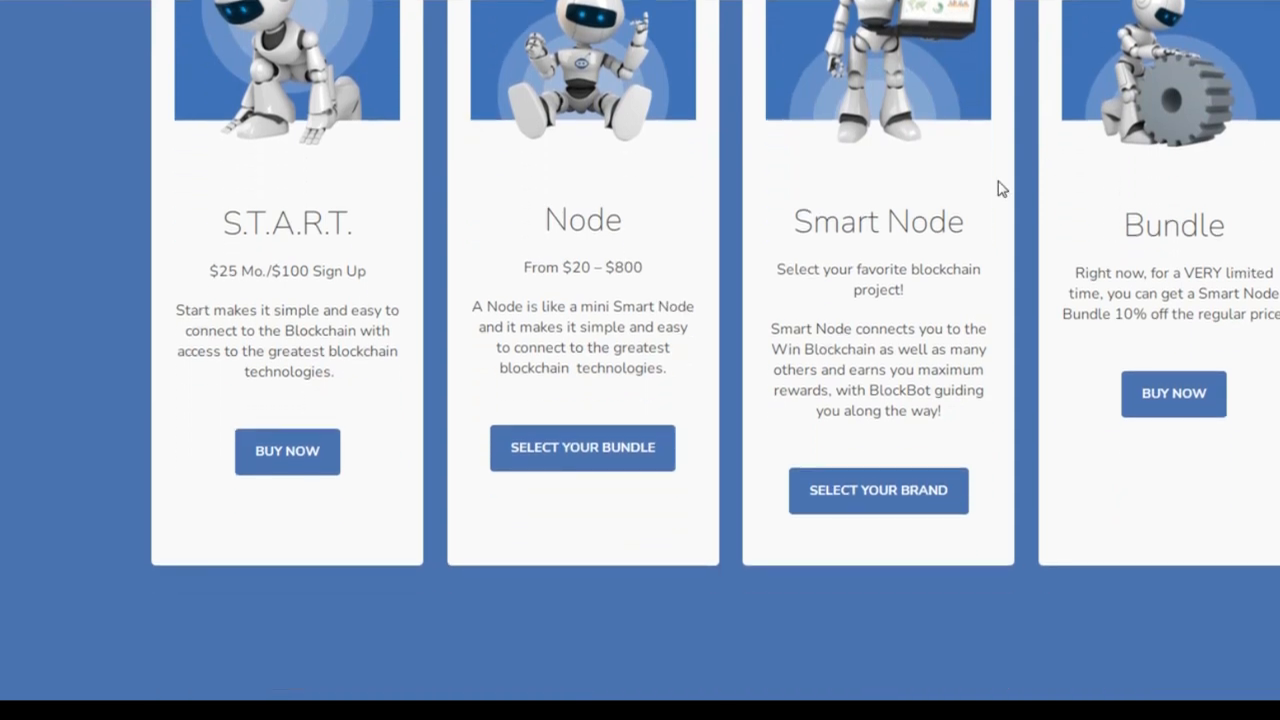
mouse_move(896, 497)
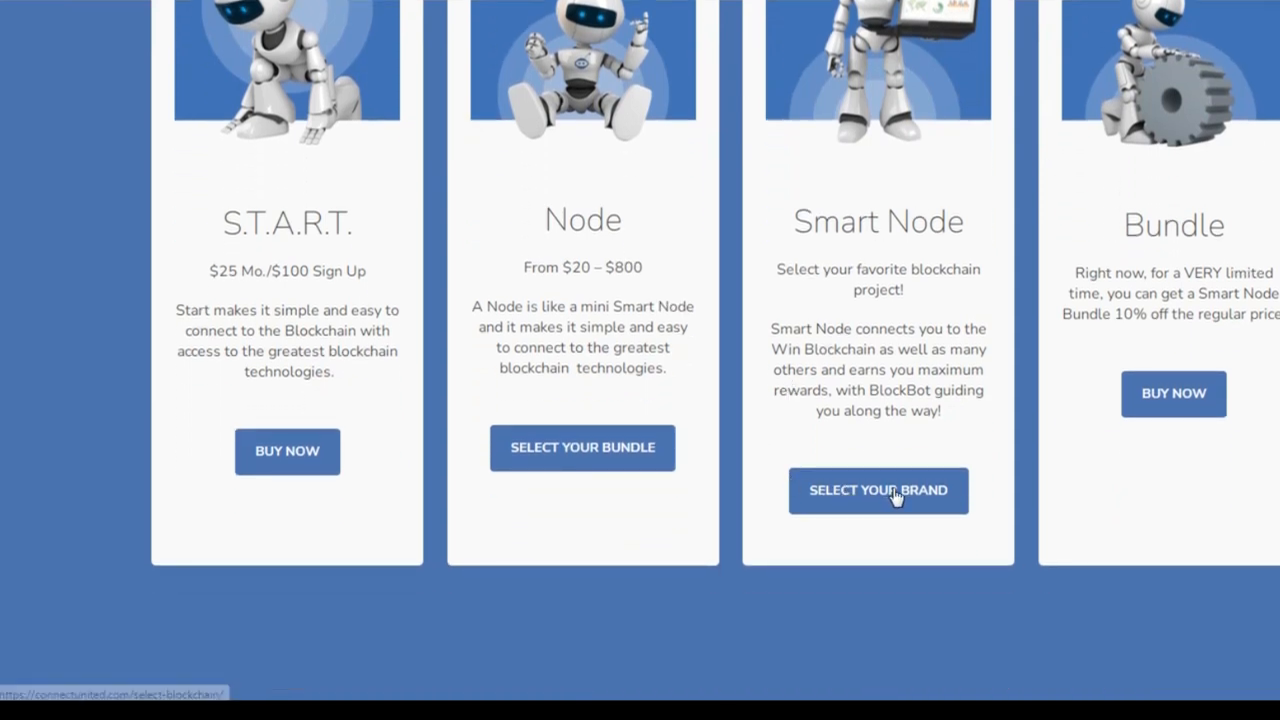
- Pick Smart Node and start the purchase for the win blockchain ($2,850)
click(878, 490)
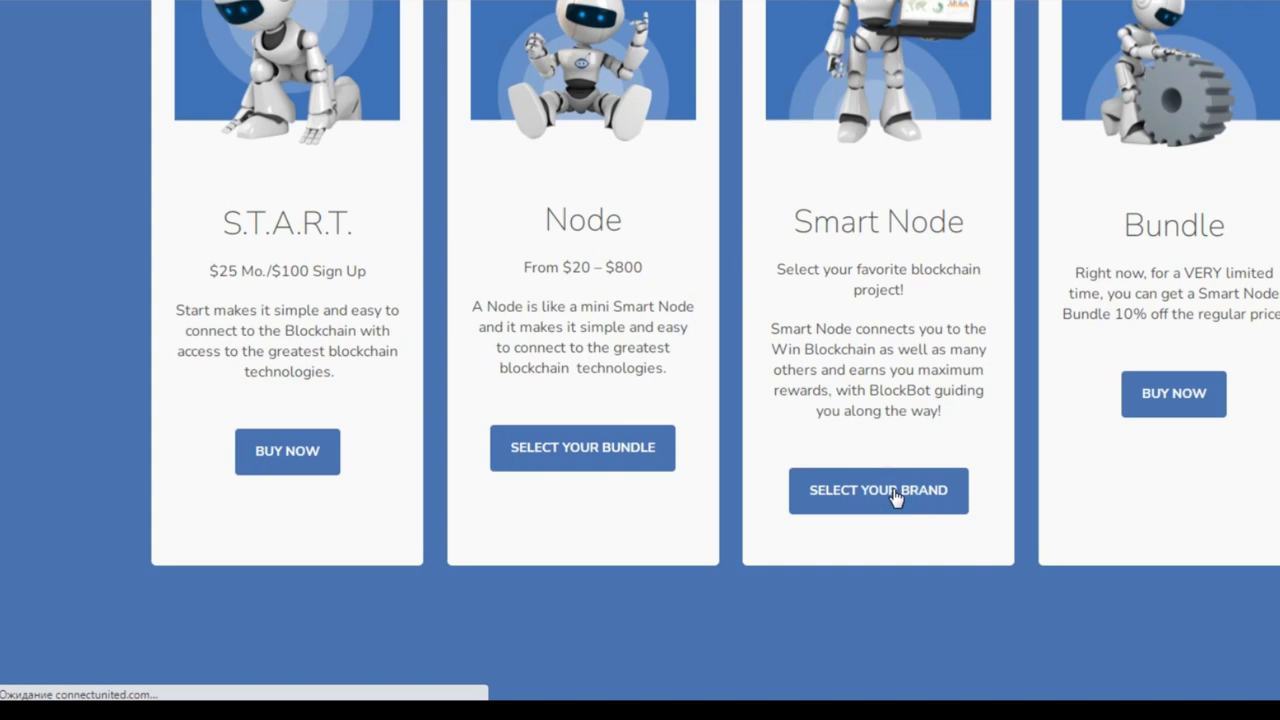
click(878, 490)
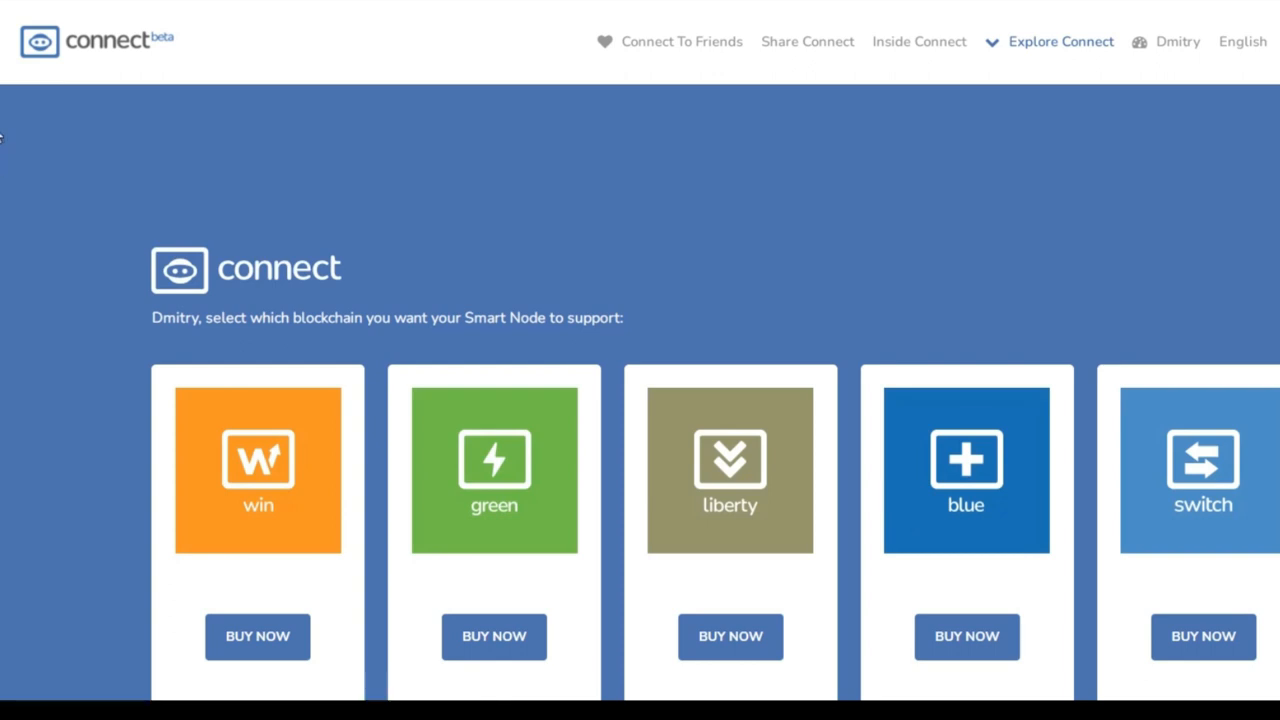
scroll(down, 3)
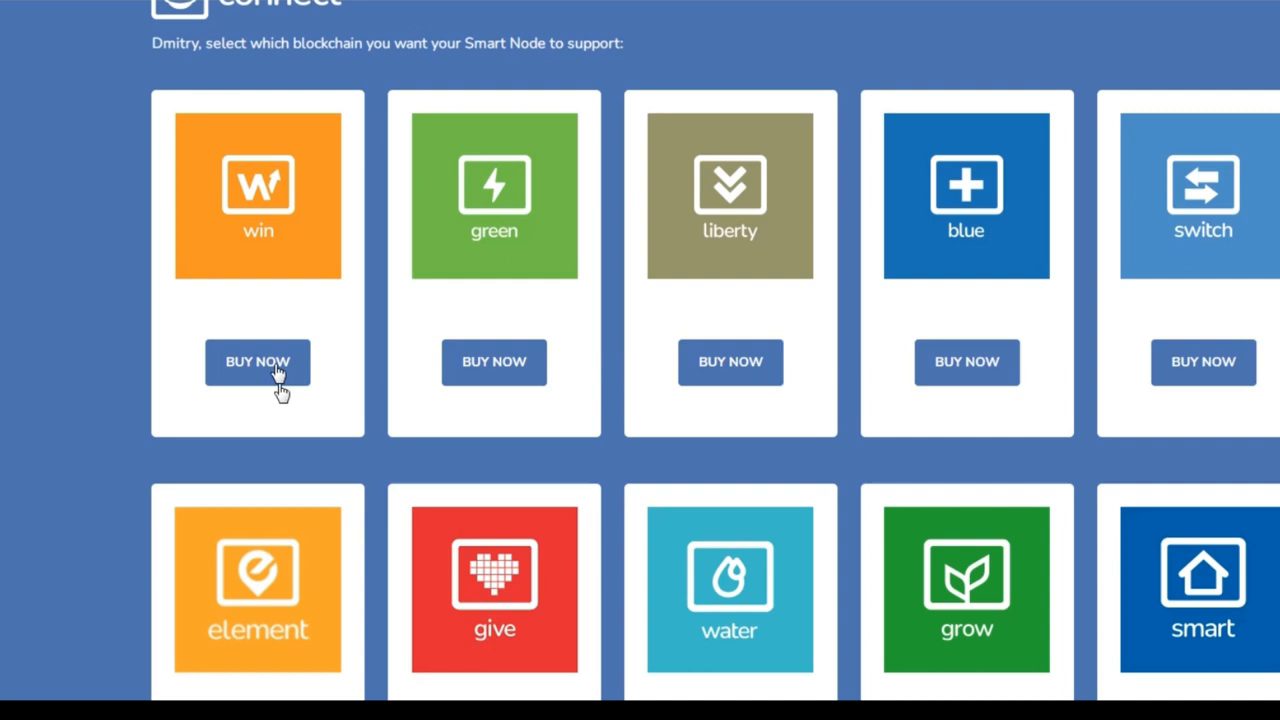
click(258, 361)
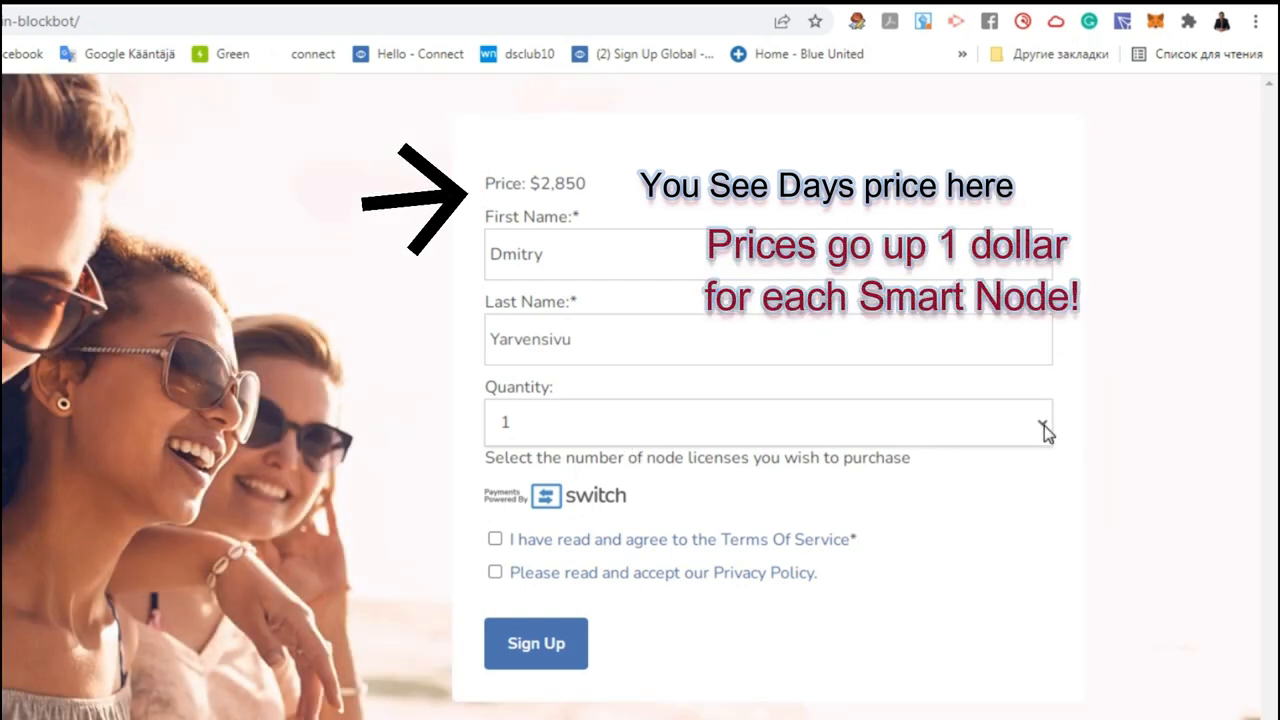
- Keep quantity 1, accept Terms and Privacy Policy, and submit the order
click(1044, 421)
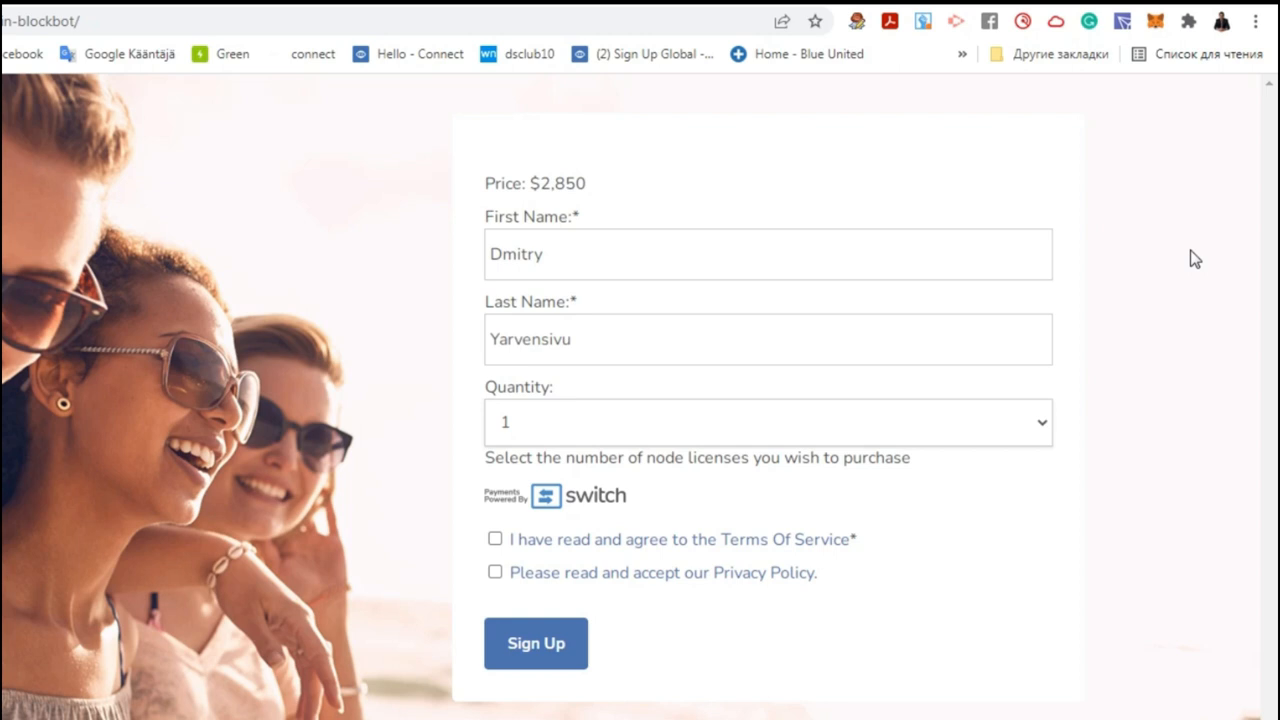
mouse_move(1180, 262)
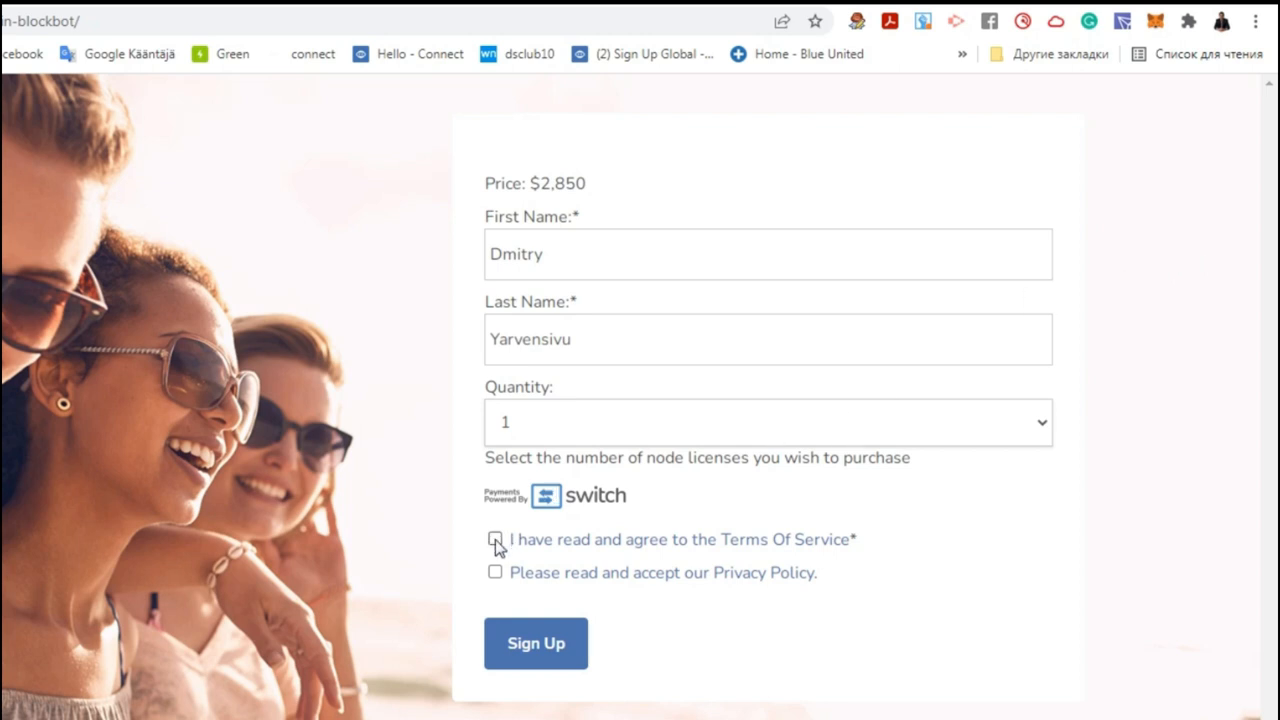
click(495, 539)
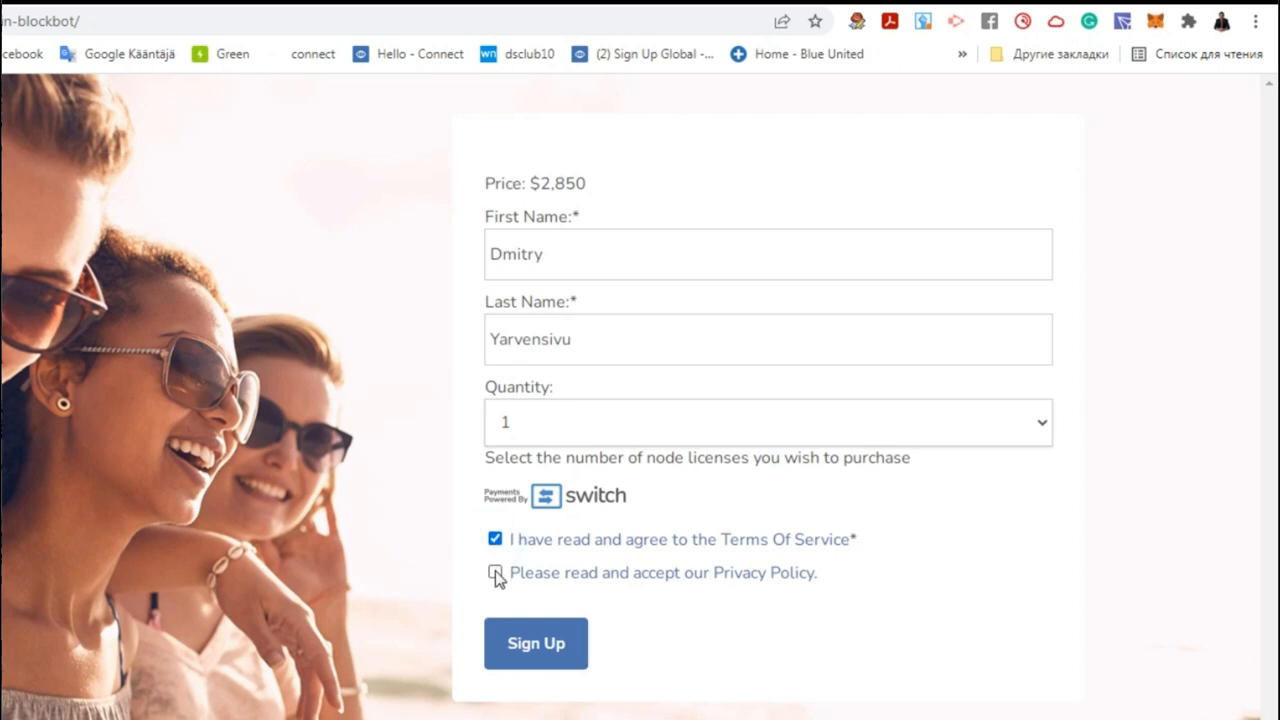
click(495, 573)
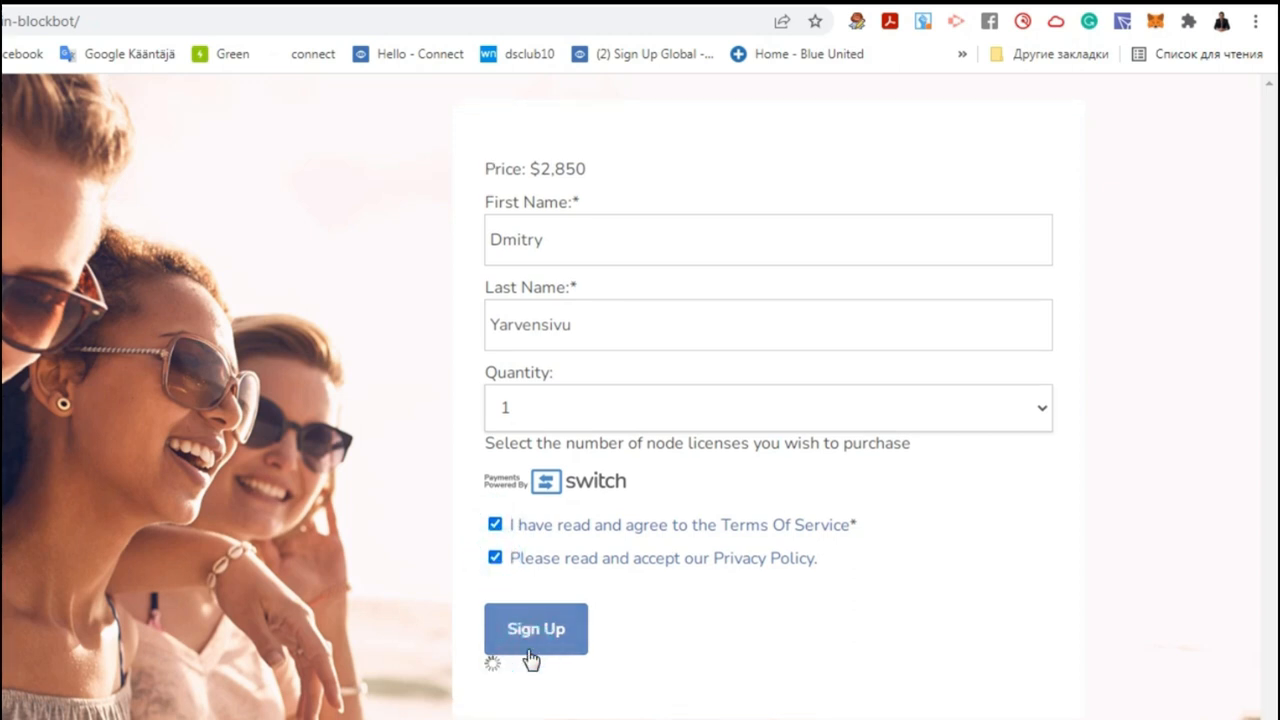
click(536, 628)
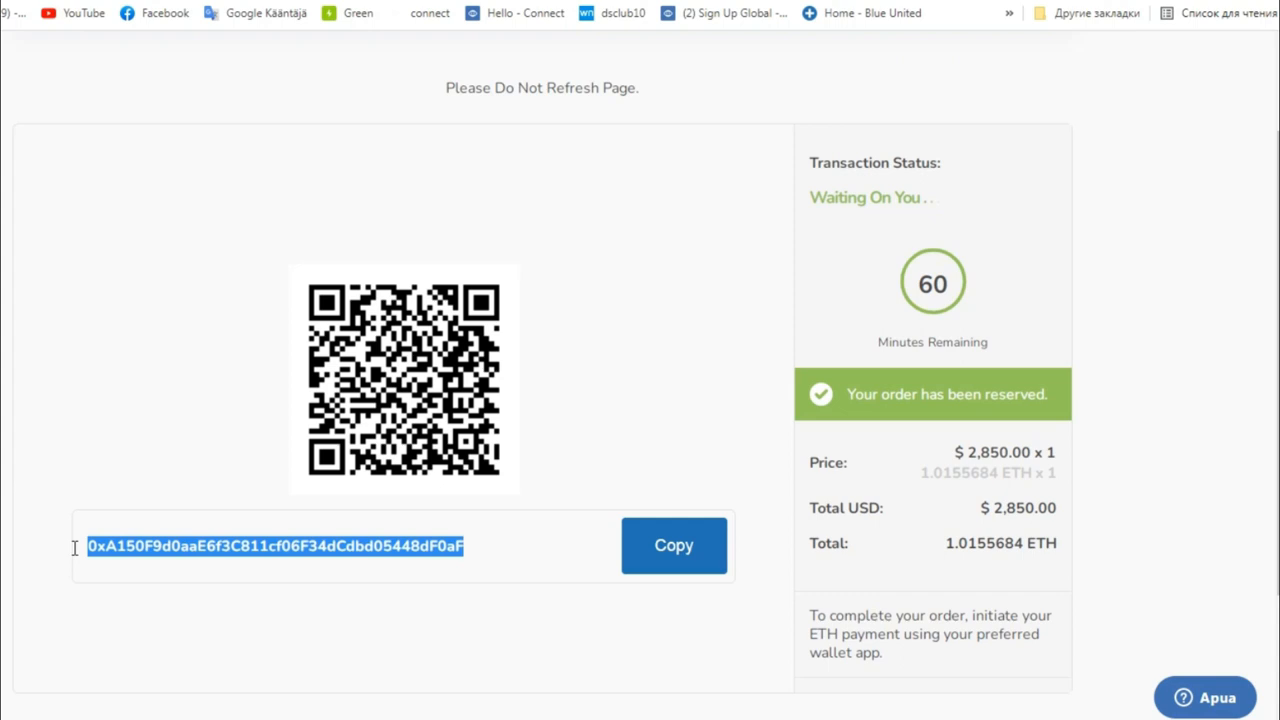
mouse_move(648, 575)
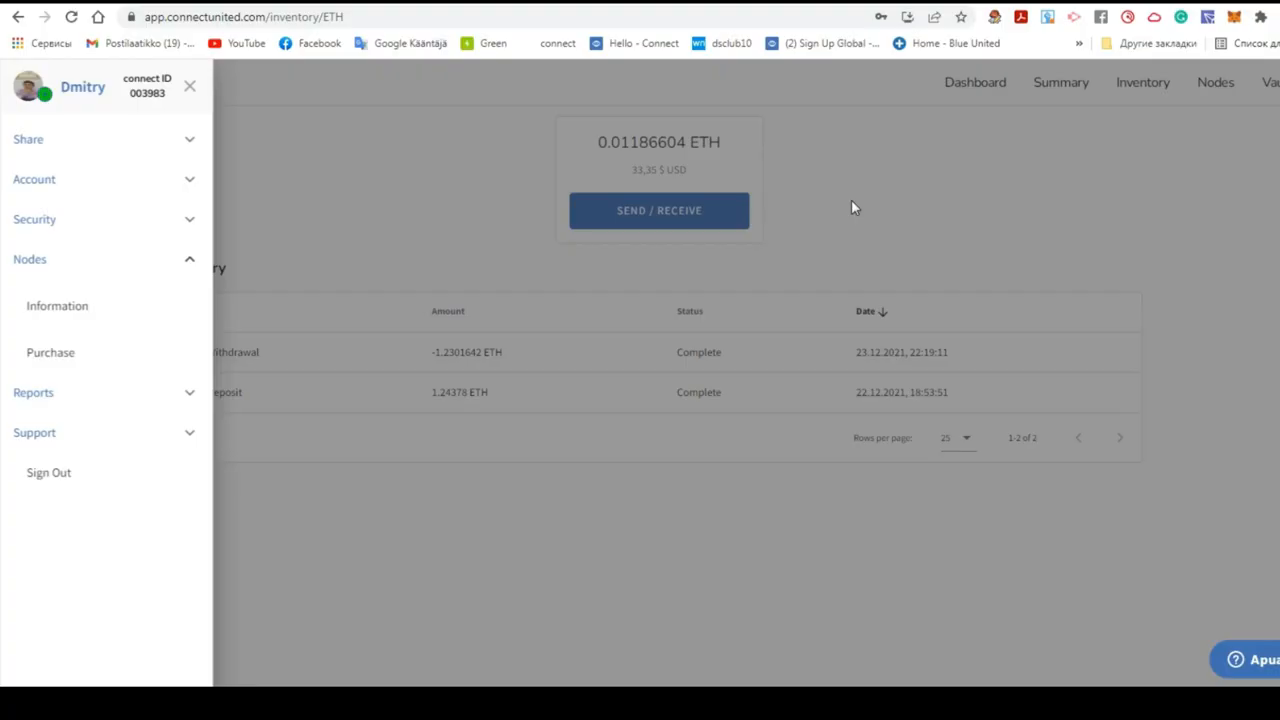
- Close the account menu and go to the ETH send/receive options
click(189, 86)
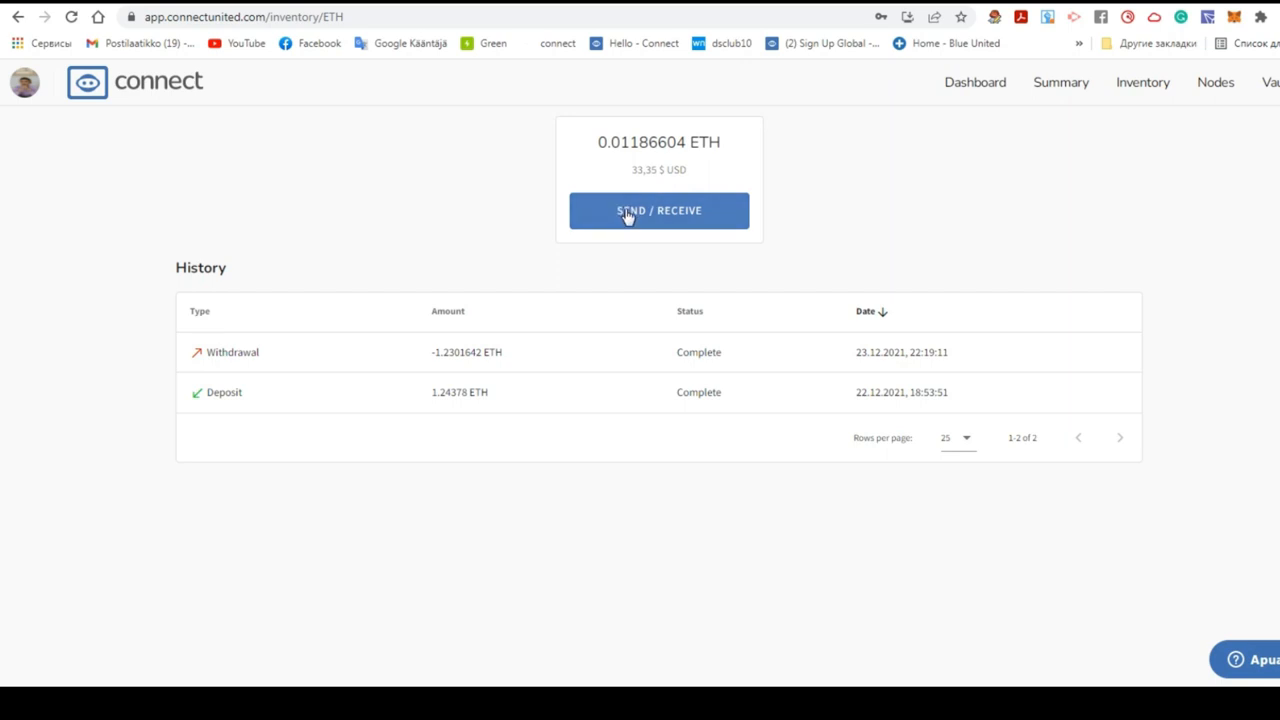
click(659, 210)
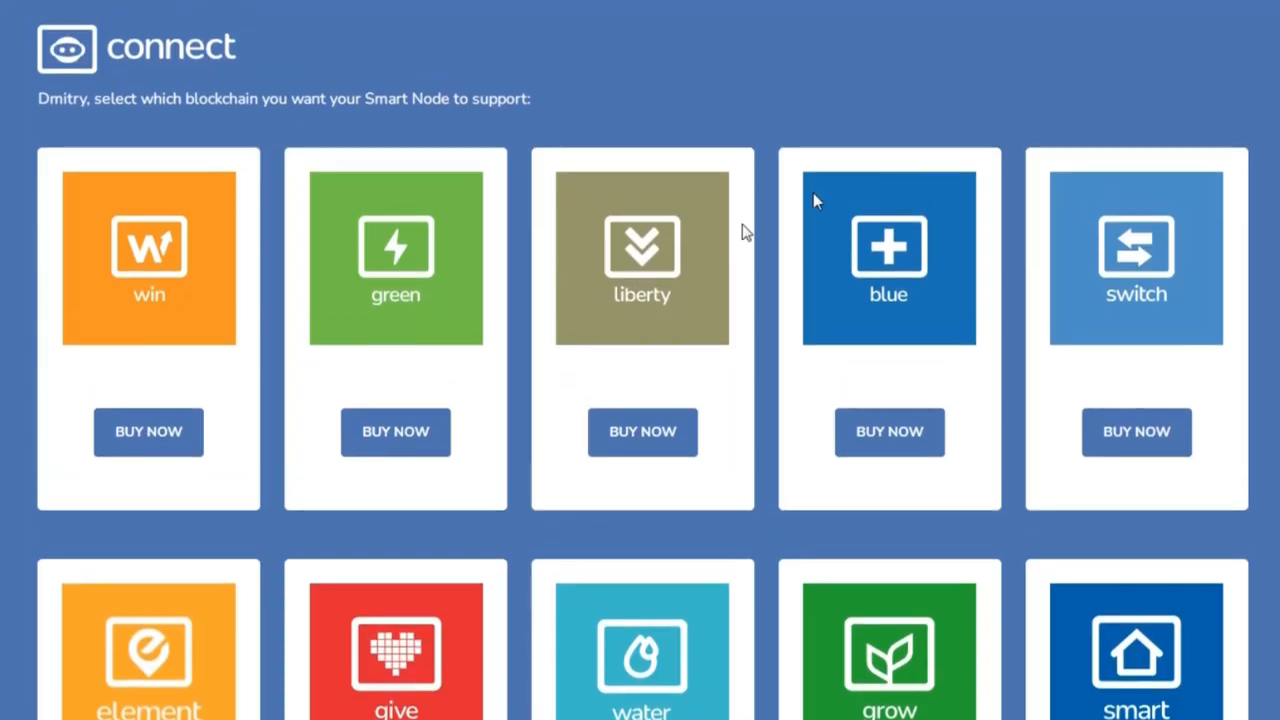
mouse_move(390, 338)
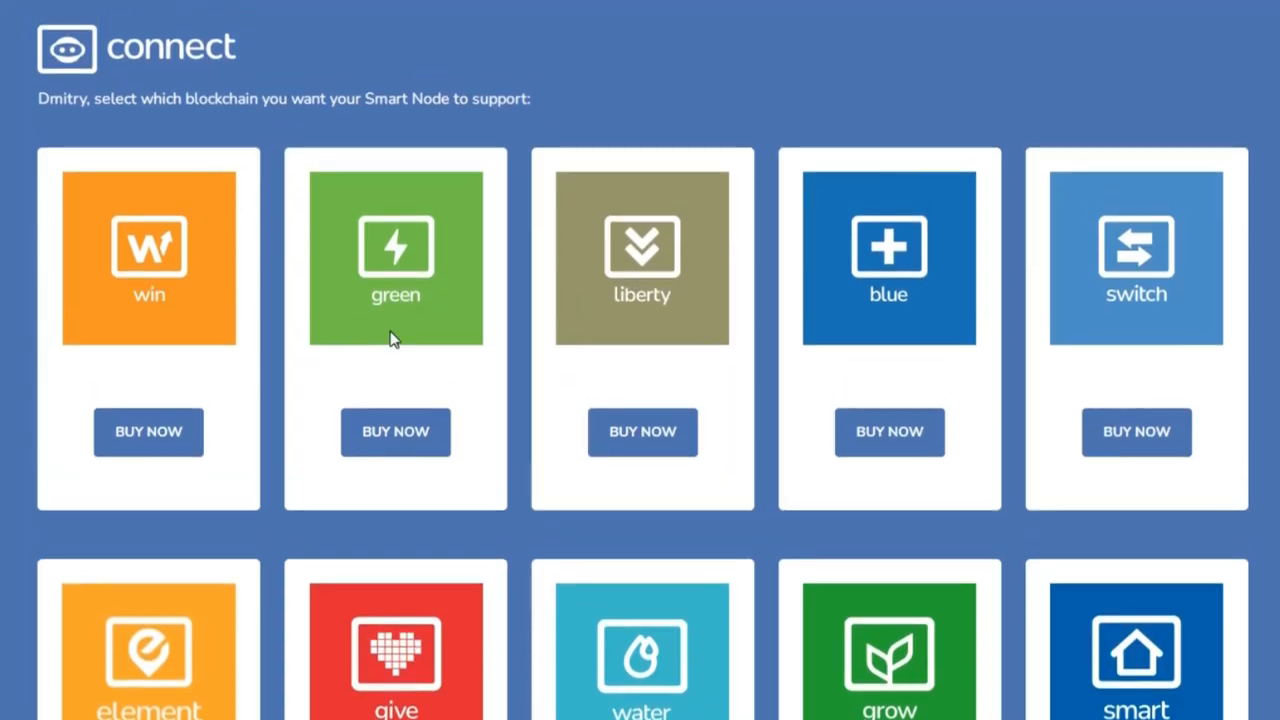
mouse_move(1150, 443)
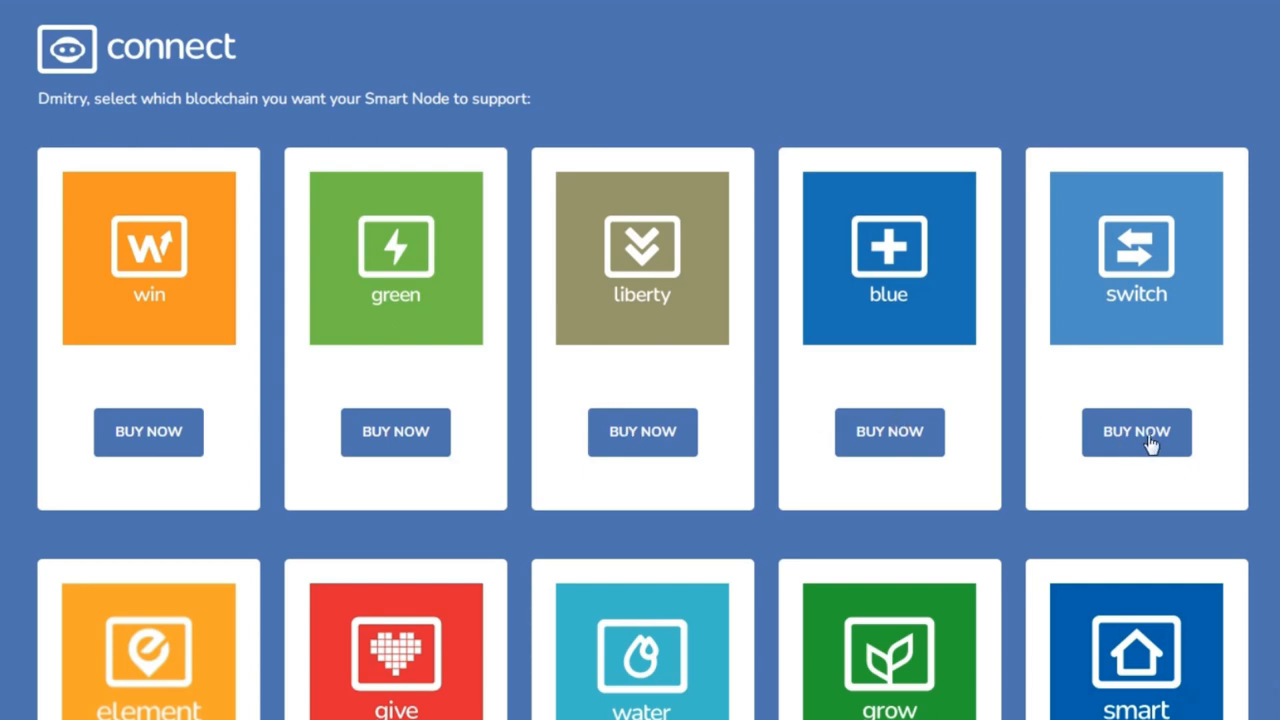
scroll(down, 3)
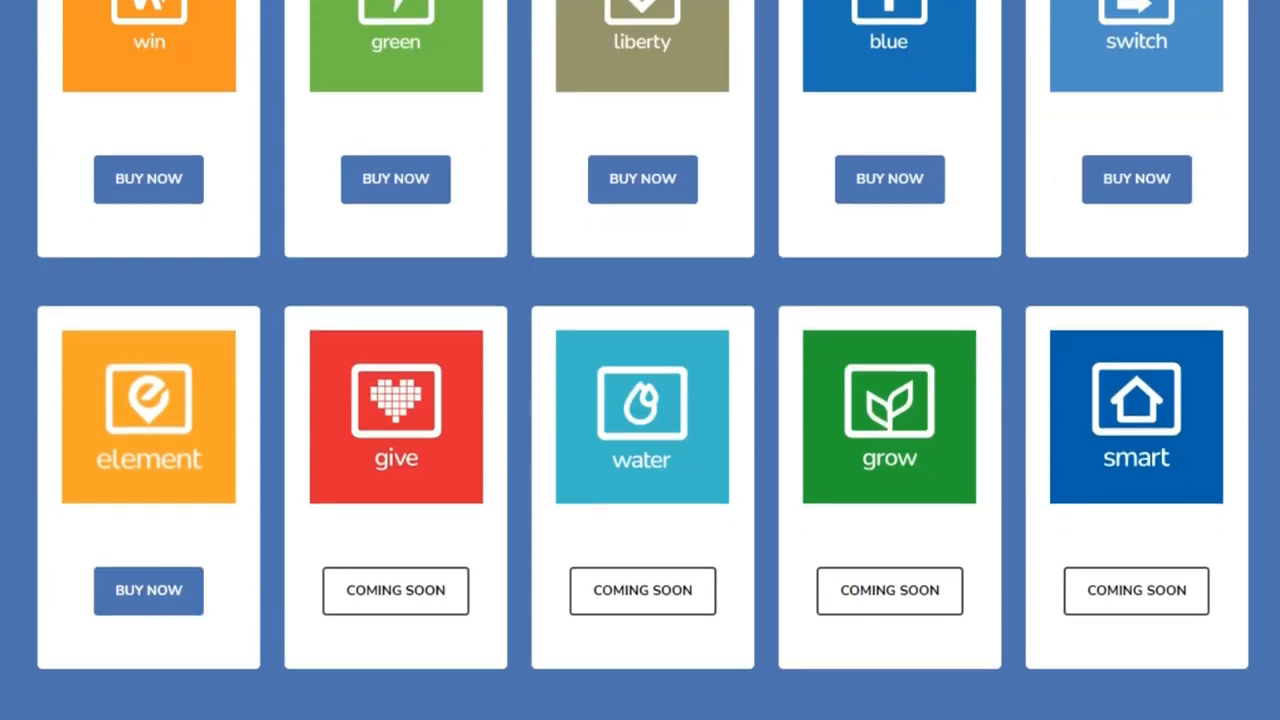